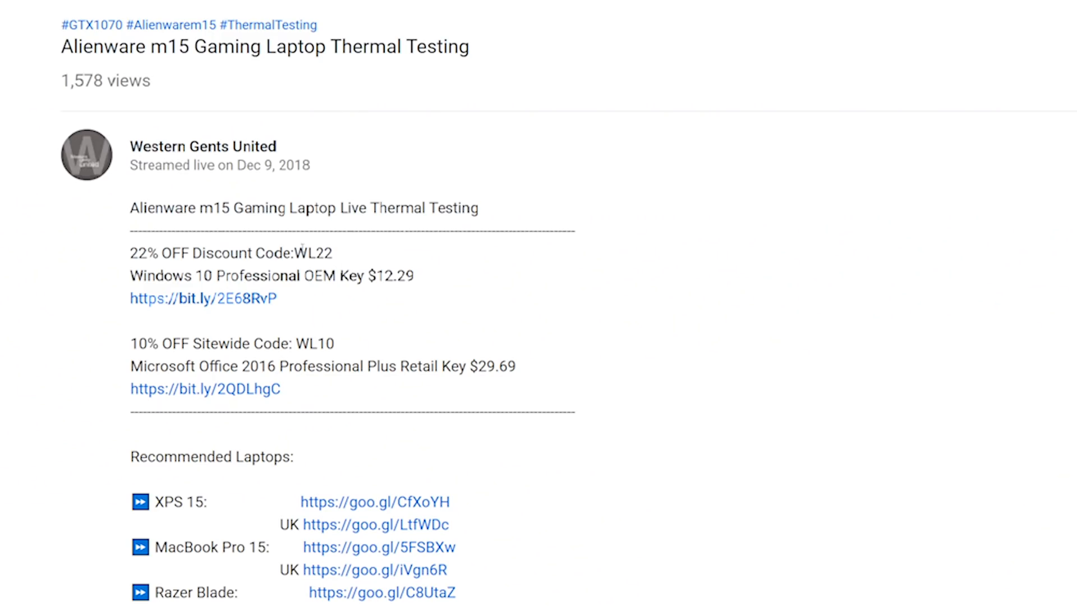
Select the 22% off discount code WL22 in the video description.
double_click(313, 252)
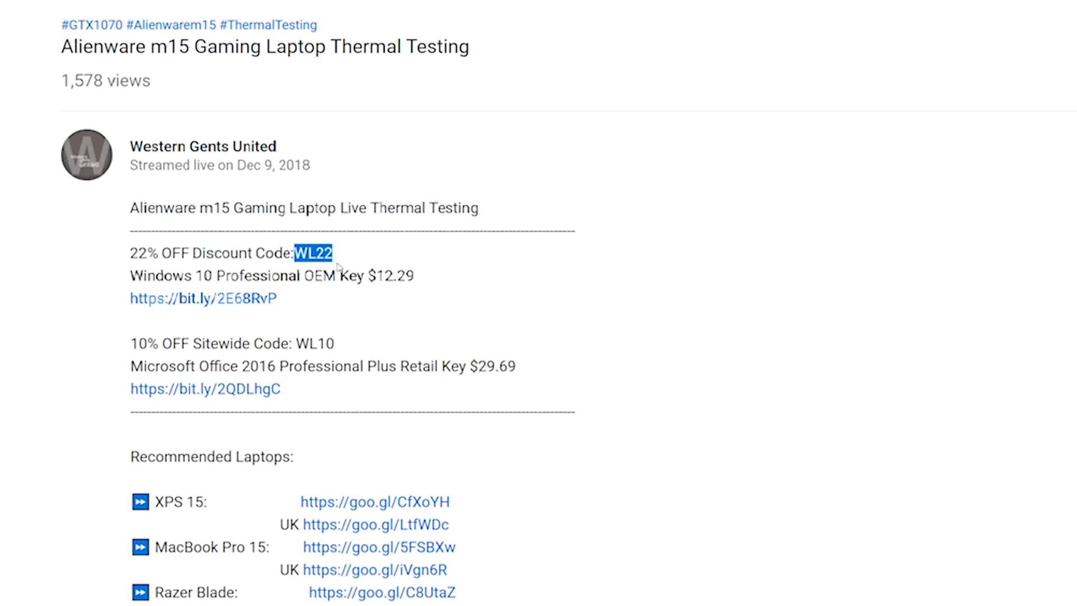
mouse_move(249, 302)
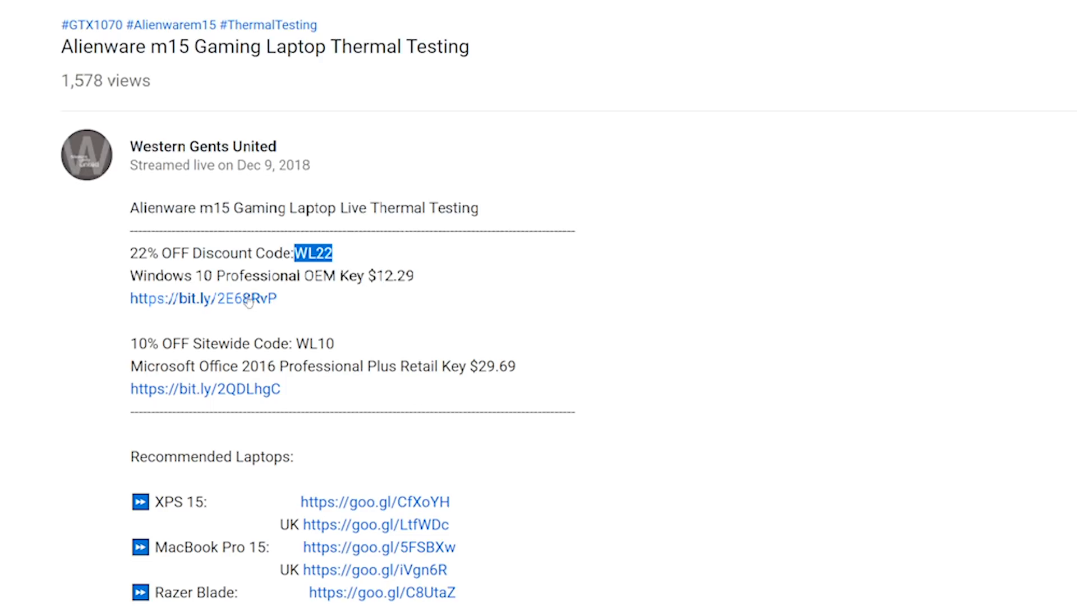
Follow the bit.ly store link and buy the Windows 10 Professional OEM Key.
click(203, 298)
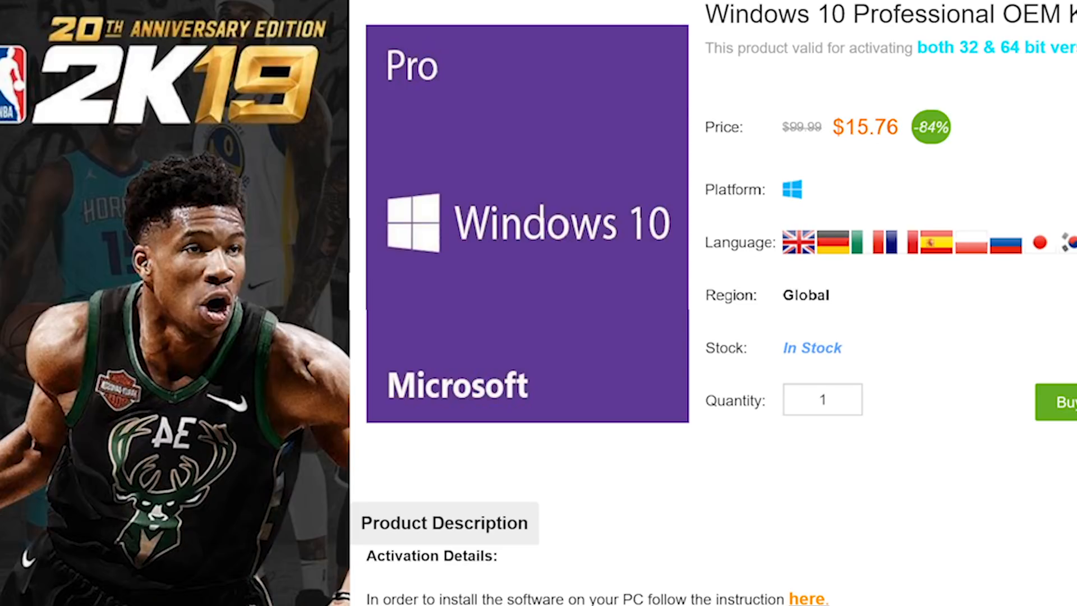
click(1065, 401)
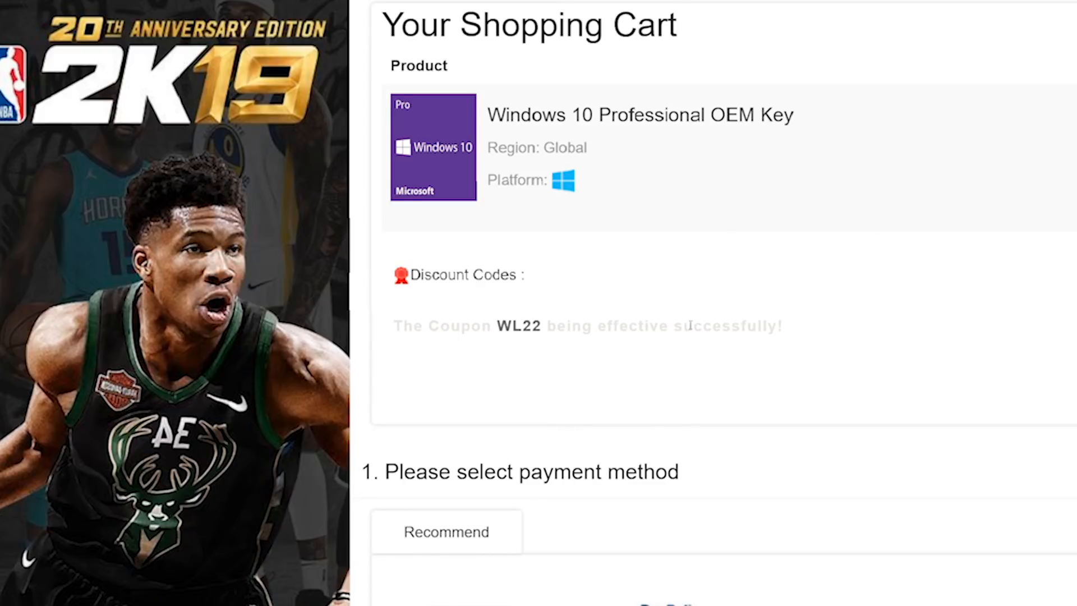